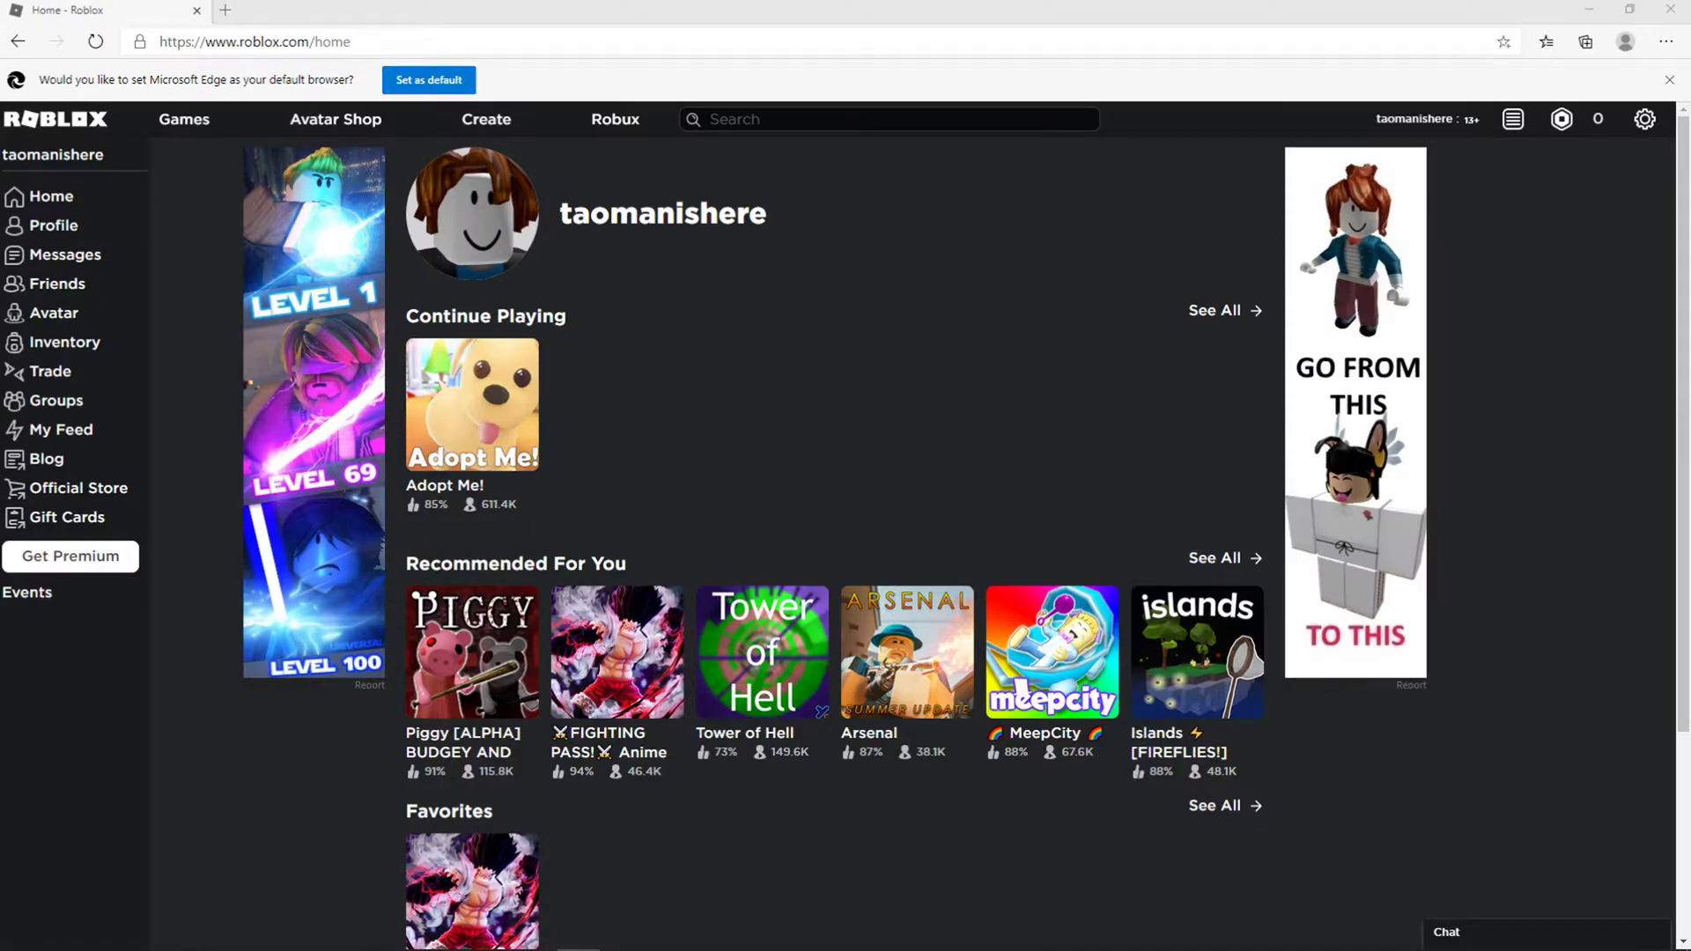
{"action": "mouse_move", "coordinate": [156, 677]}
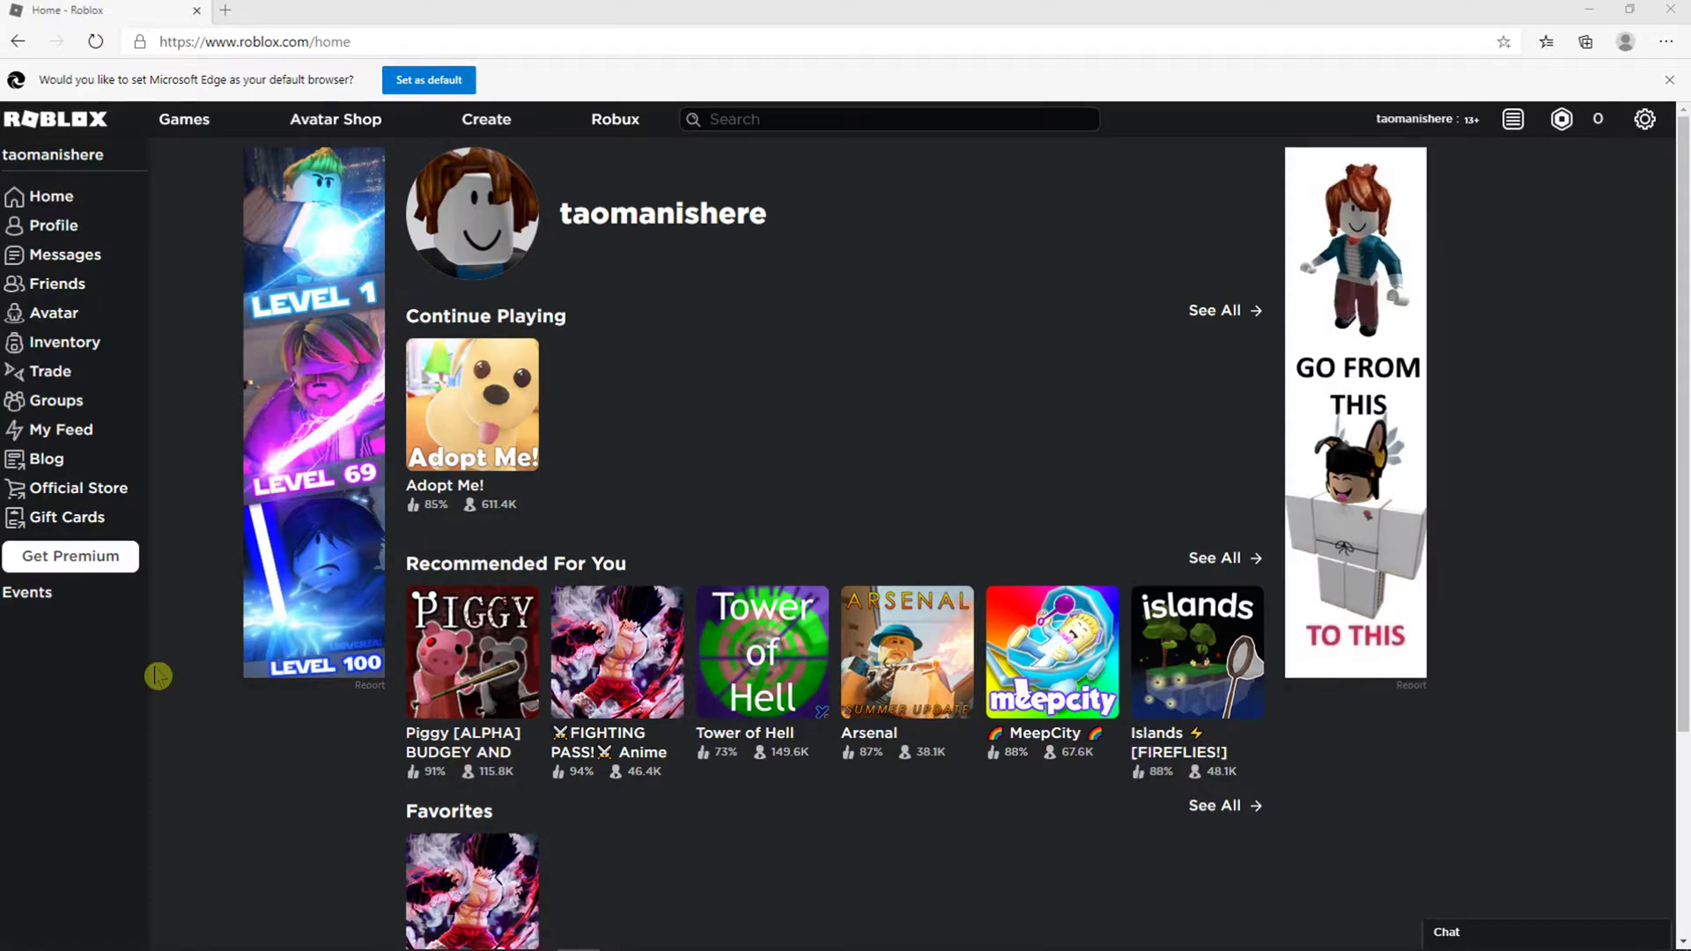
{"action": "mouse_move", "coordinate": [1493, 462]}
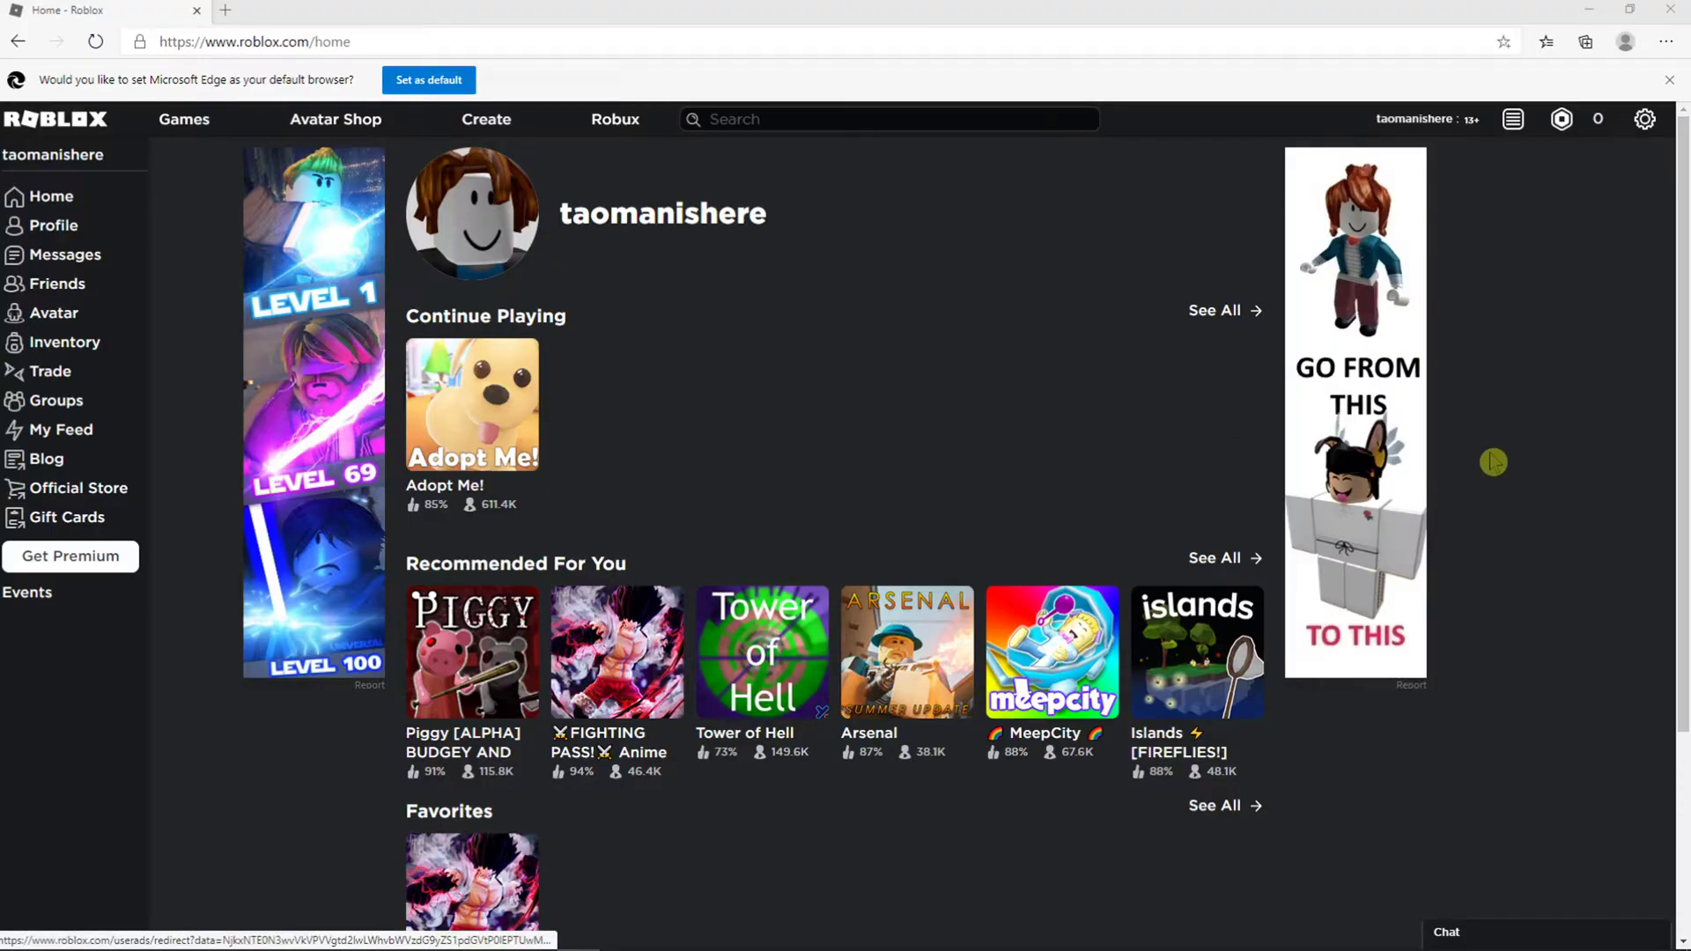
{"action": "mouse_move", "coordinate": [1645, 118]}
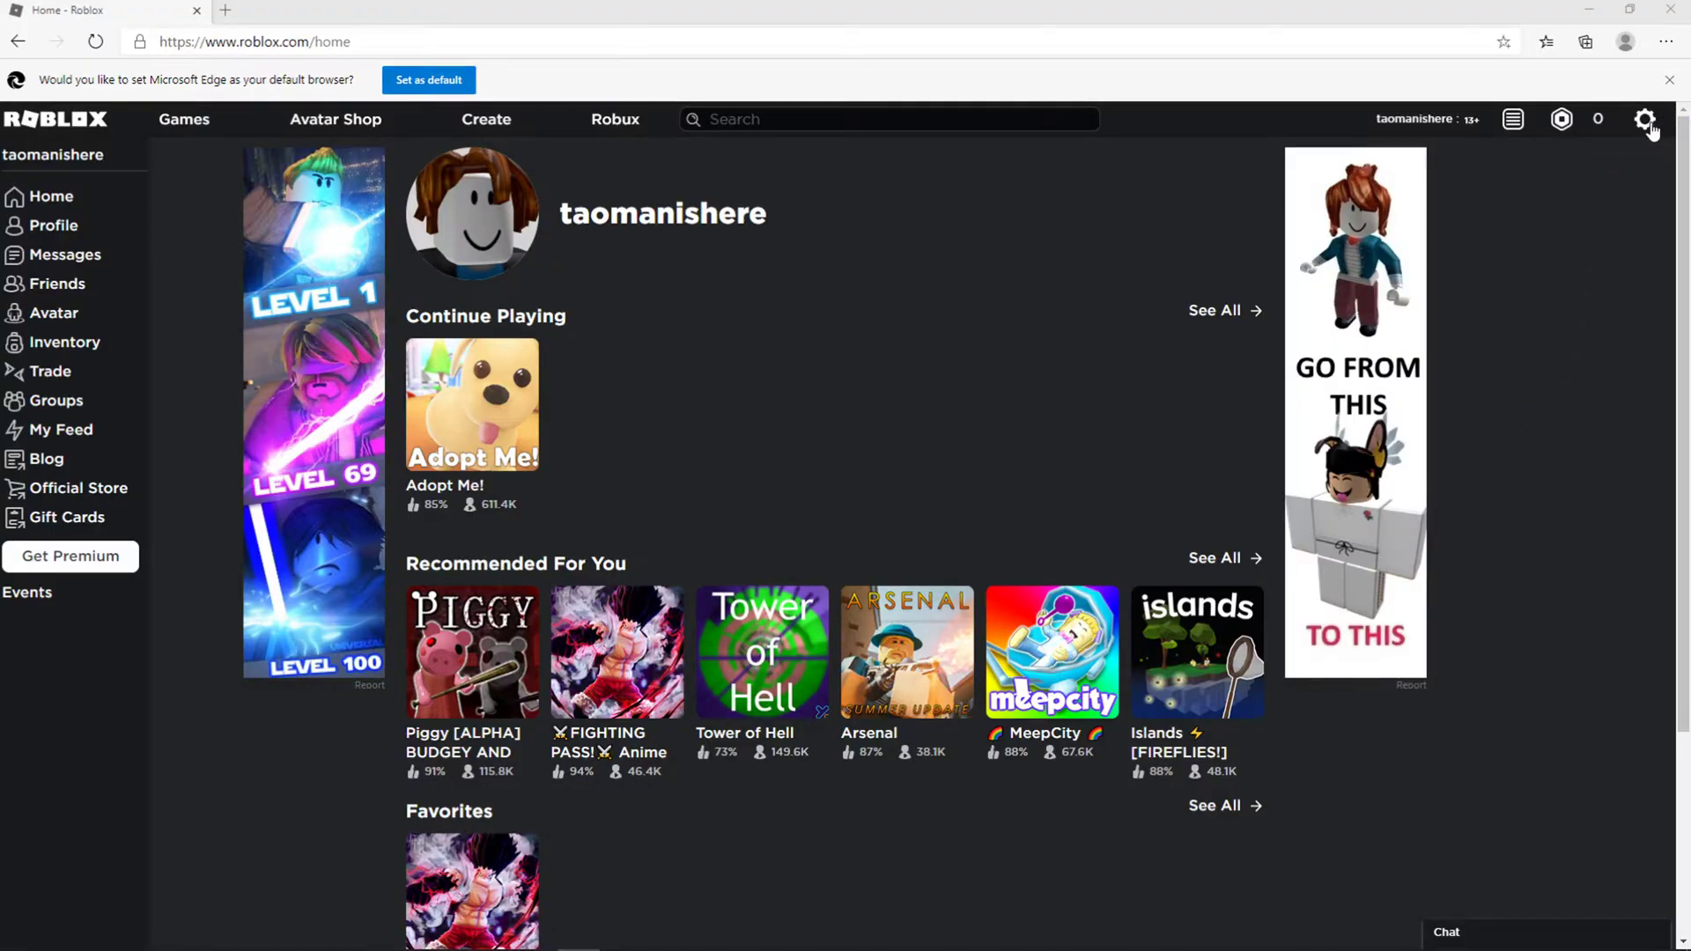
Go to My Settings via the gear menu to show the Account Info page.
{"action": "left_click", "coordinate": [1644, 118]}
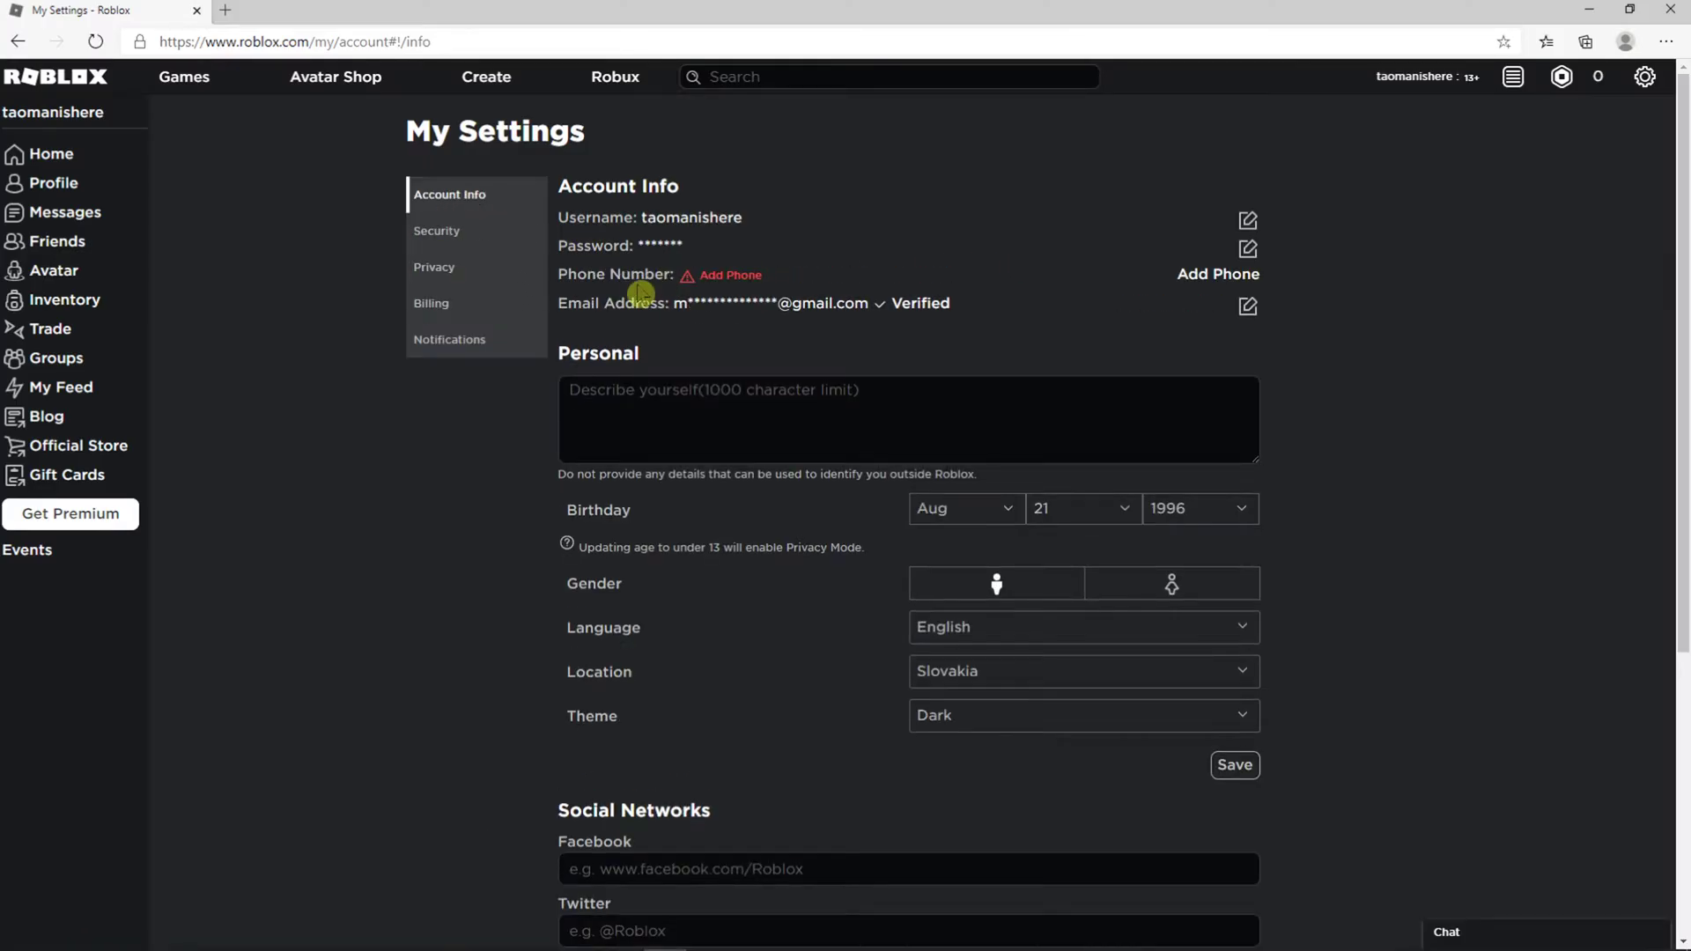
{"action": "mouse_move", "coordinate": [900, 330]}
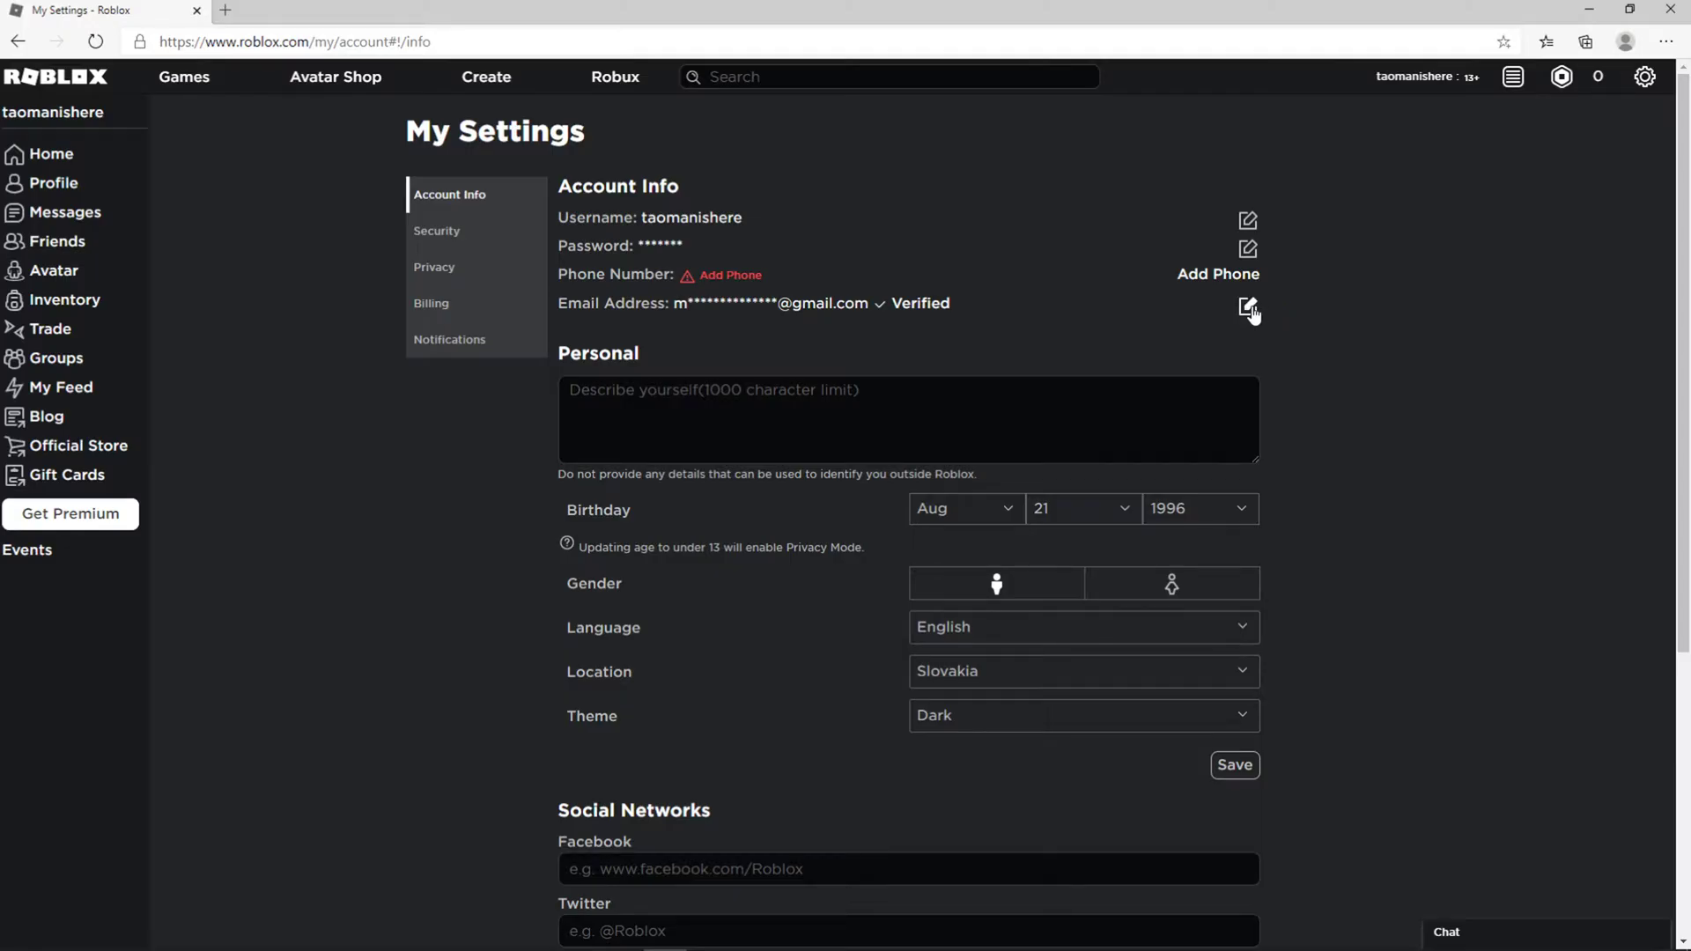
{"action": "mouse_move", "coordinate": [1241, 321]}
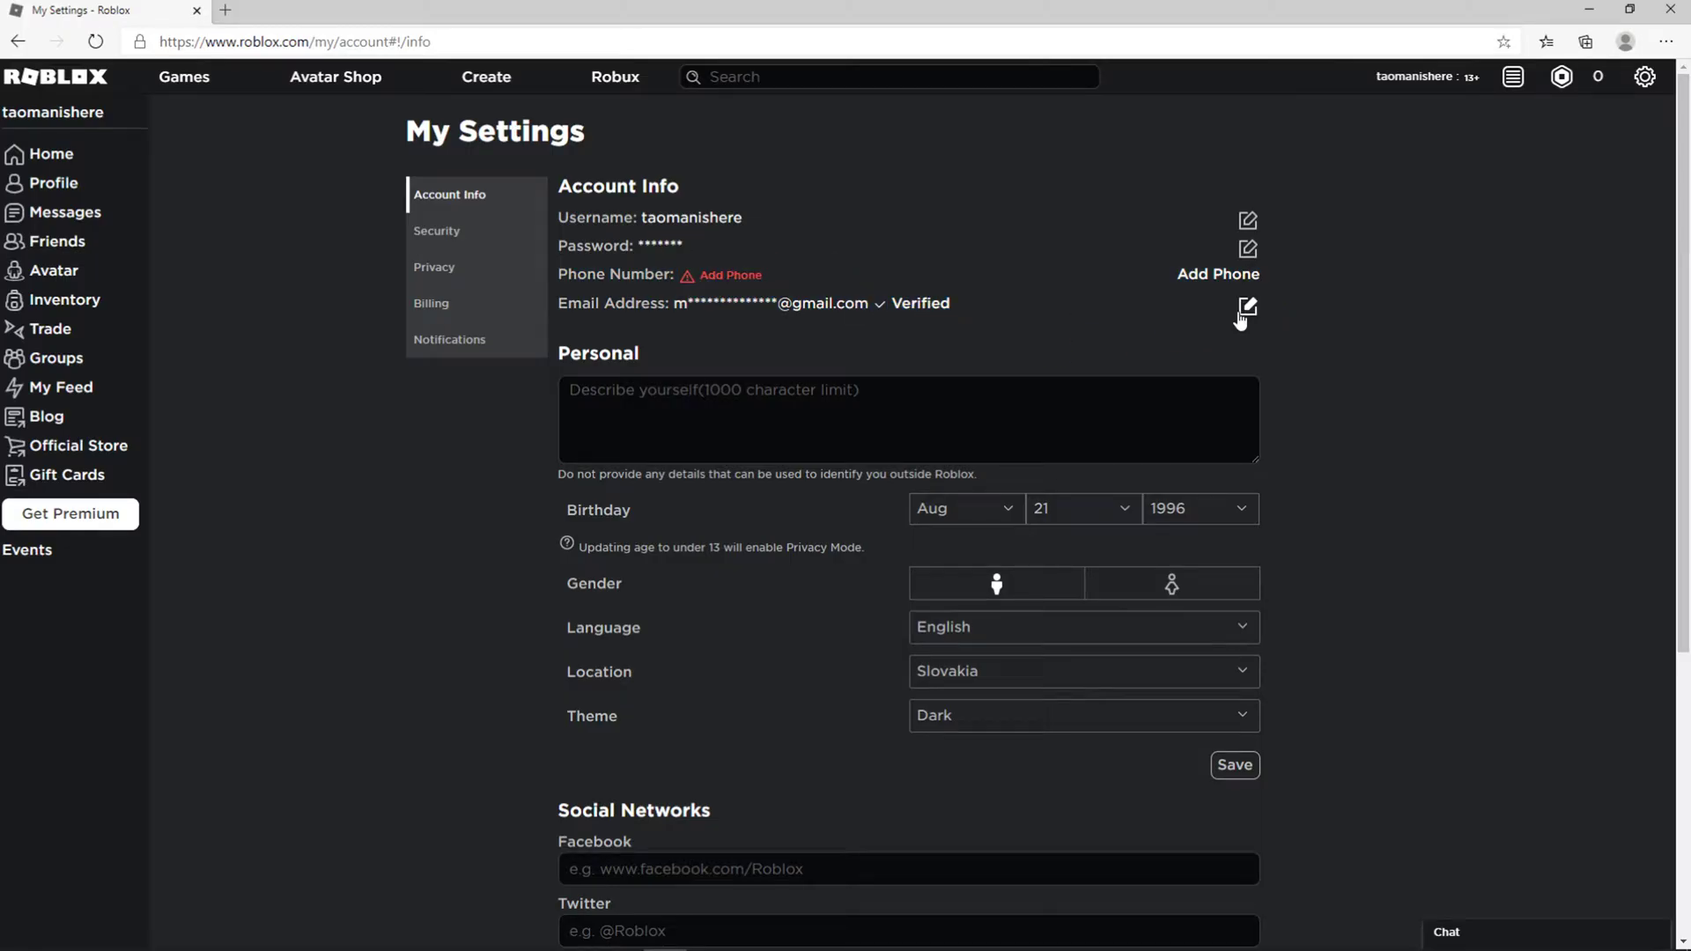
Edit the Email Address field so the Change My Email dialog awaits new email and password.
{"action": "left_click", "coordinate": [1248, 305]}
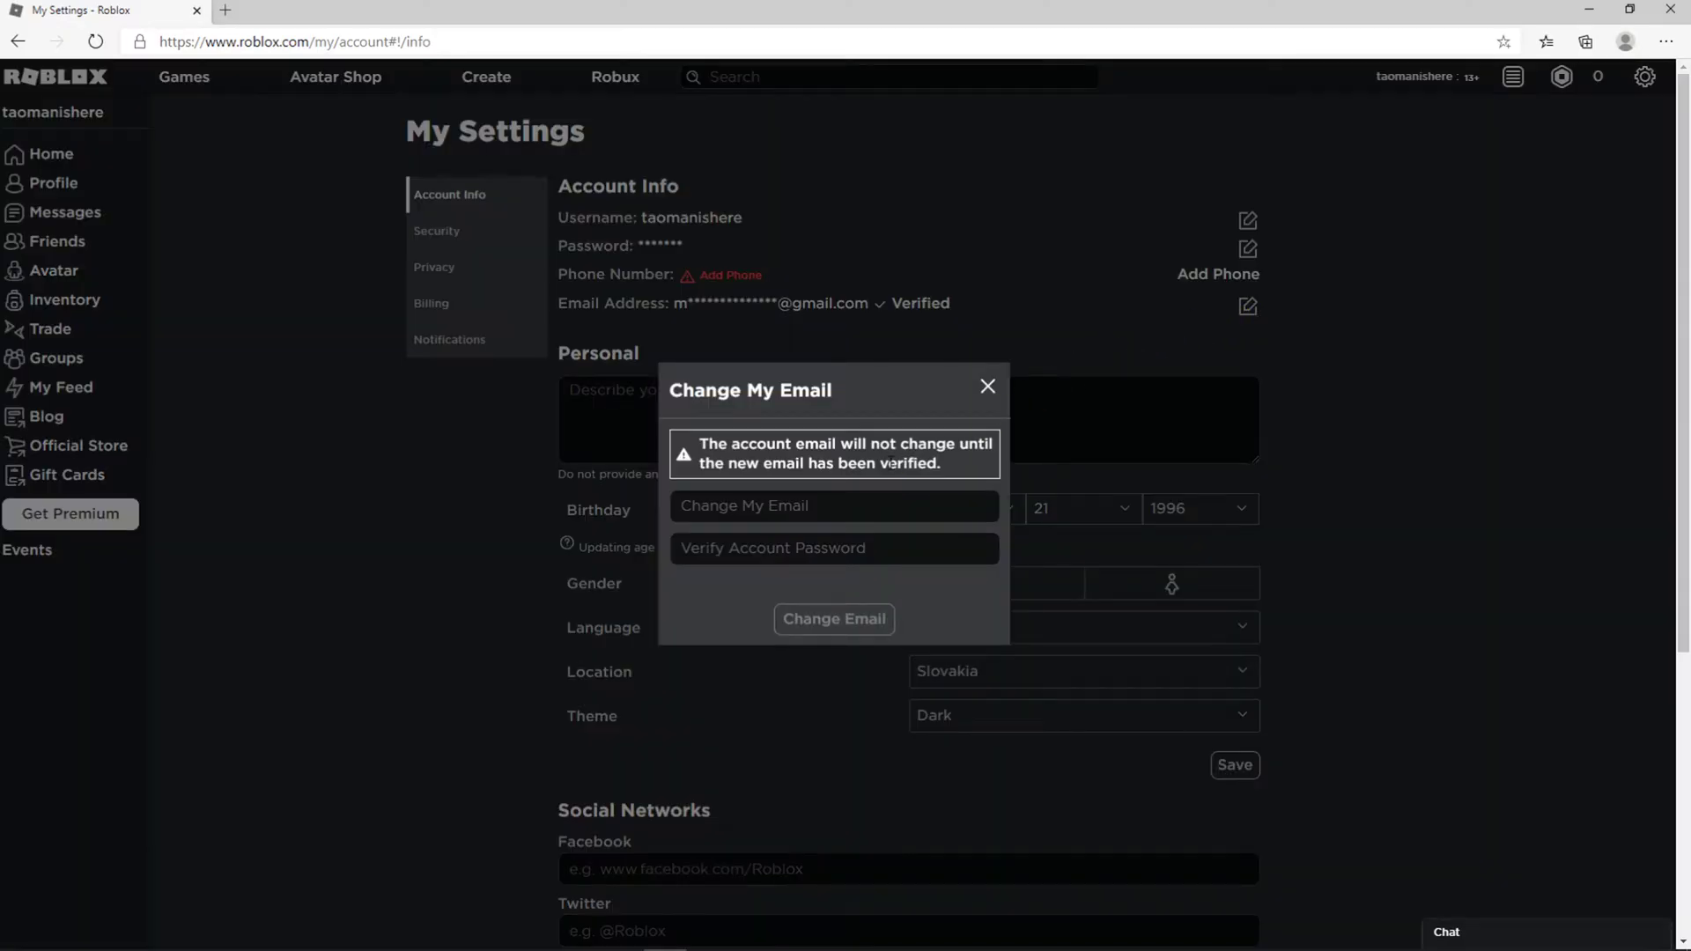
{"action": "left_click", "coordinate": [834, 506]}
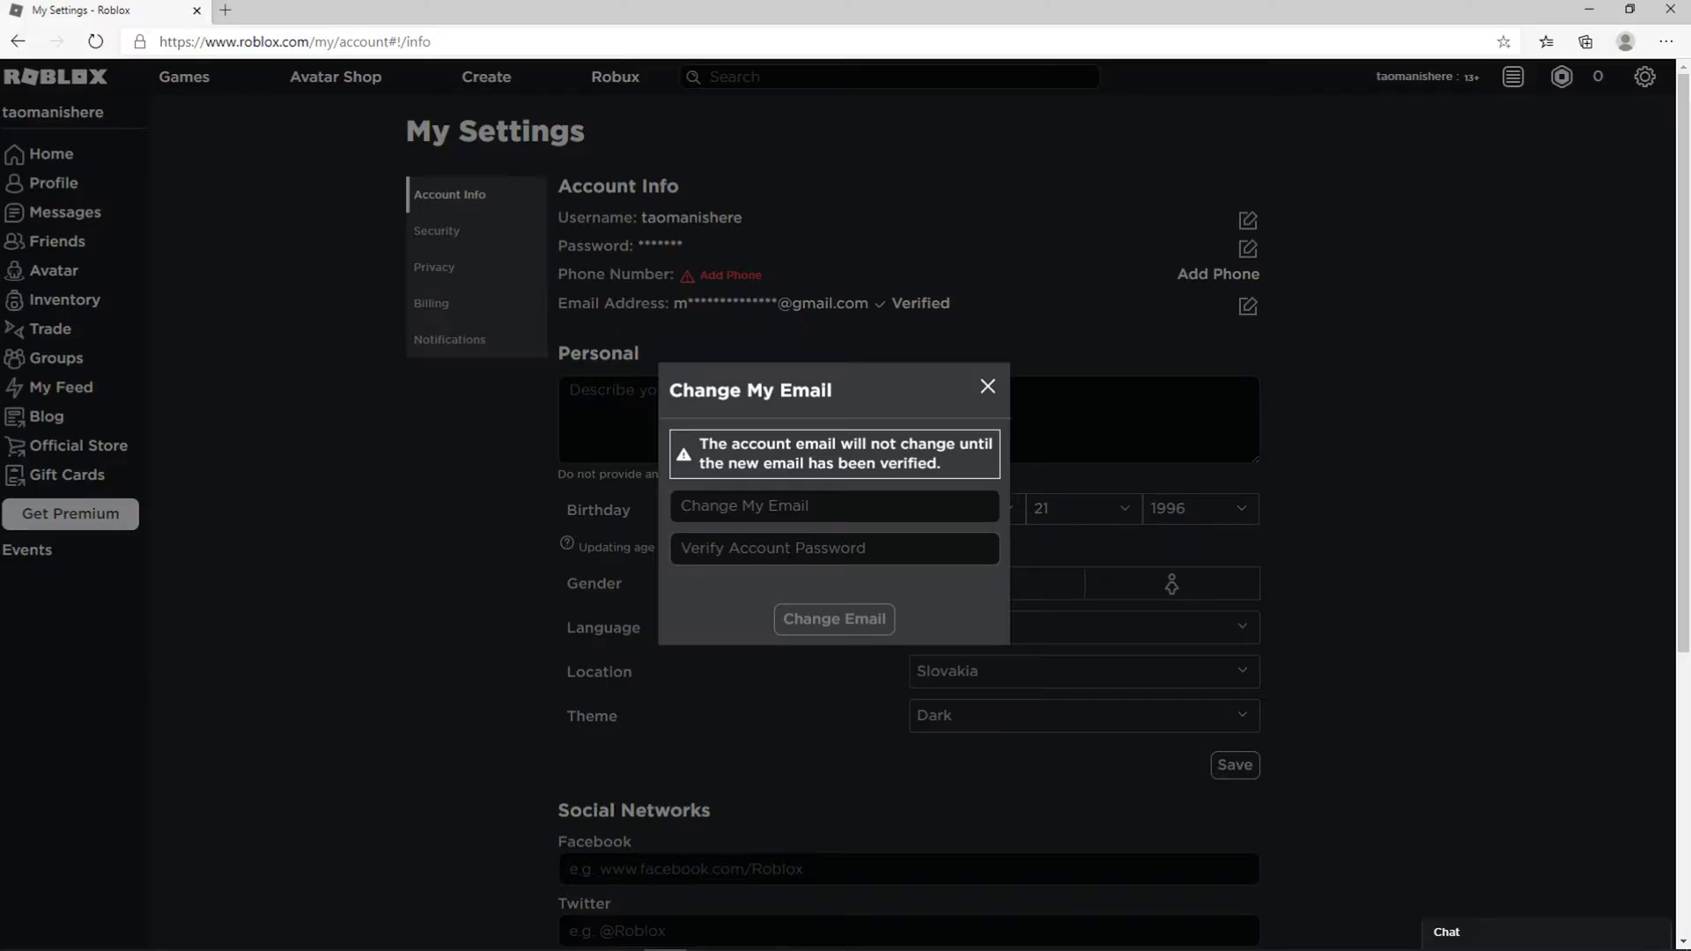
{"action": "left_click", "coordinate": [834, 548]}
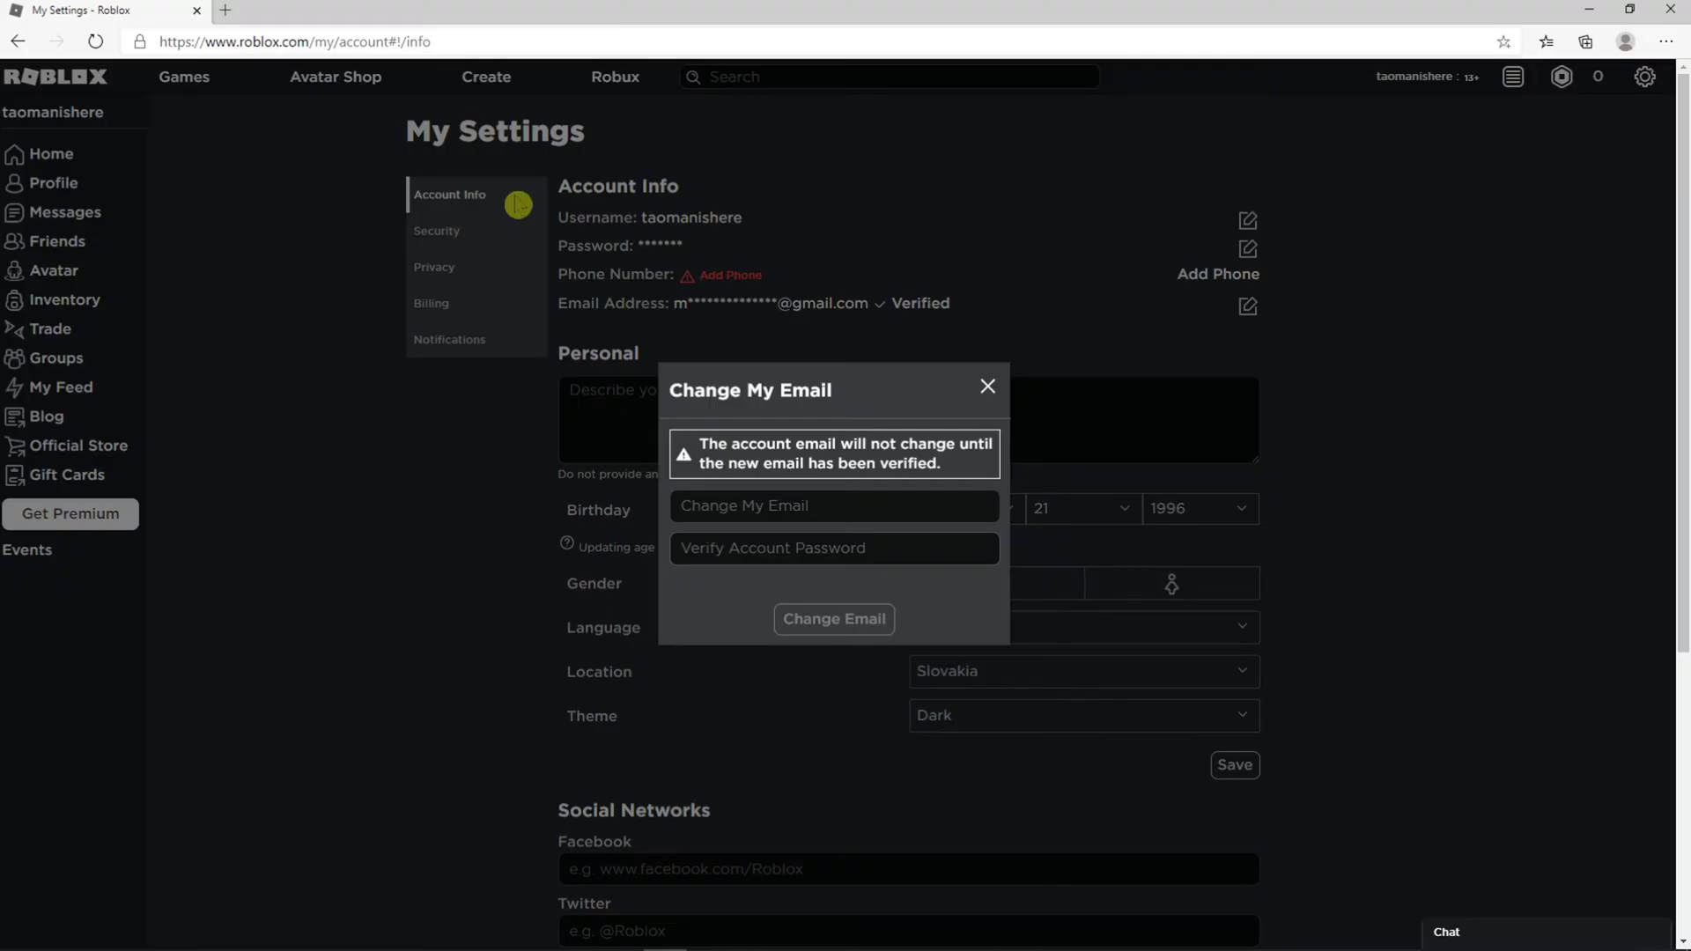
{"action": "left_click", "coordinate": [833, 548]}
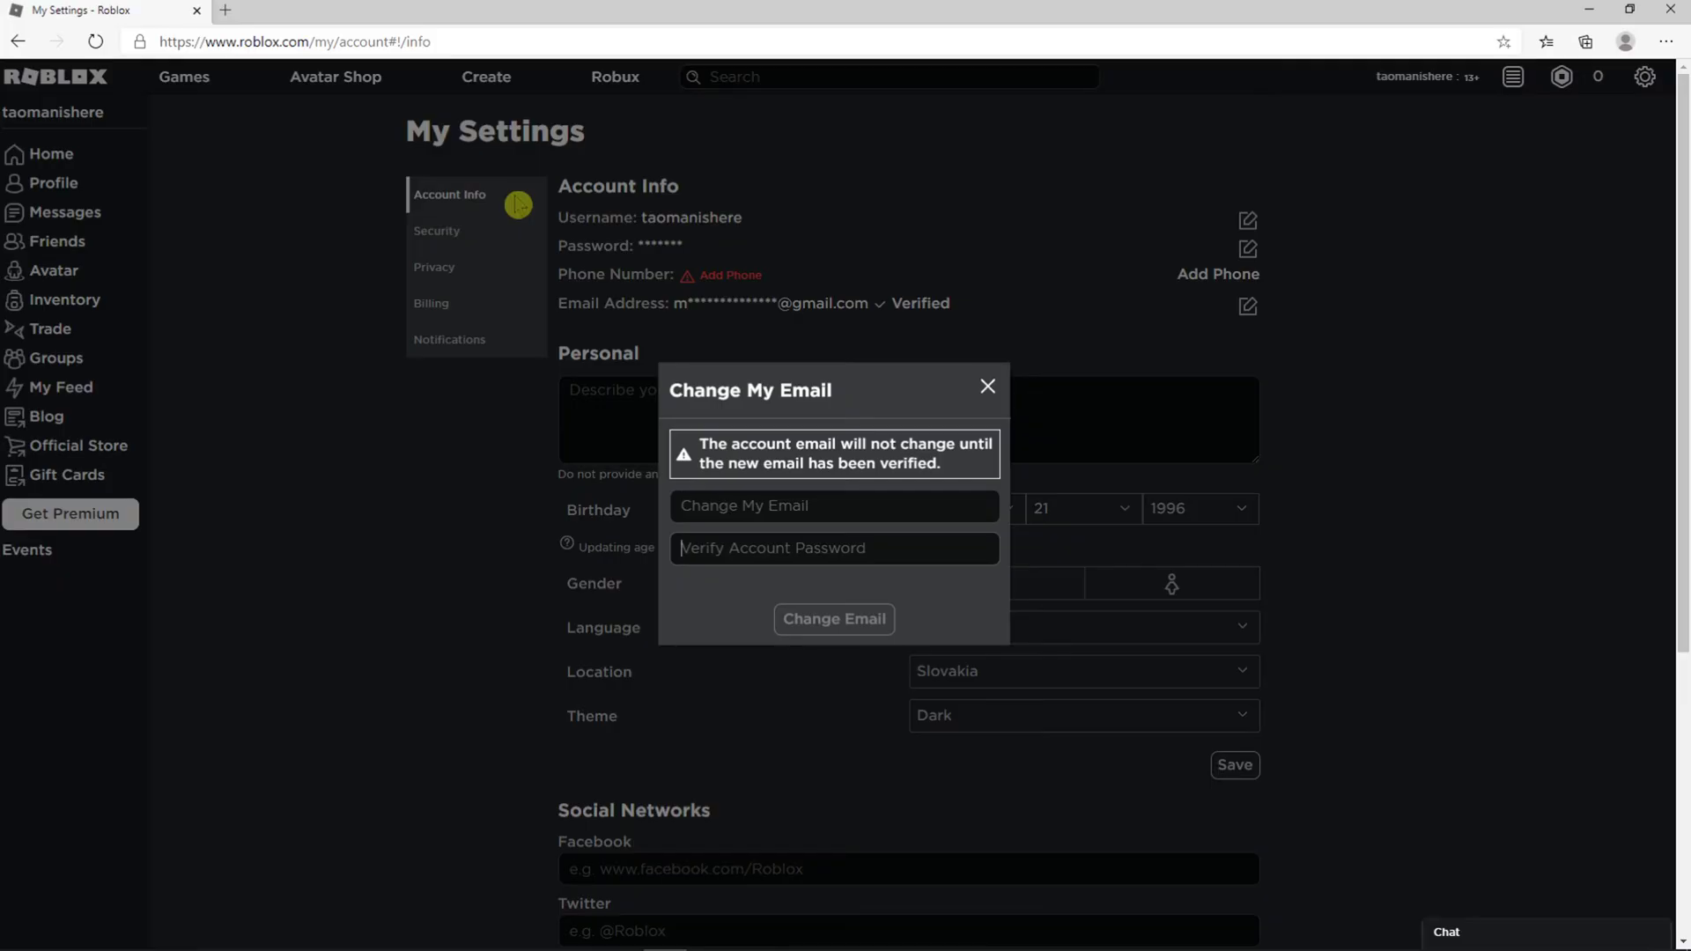